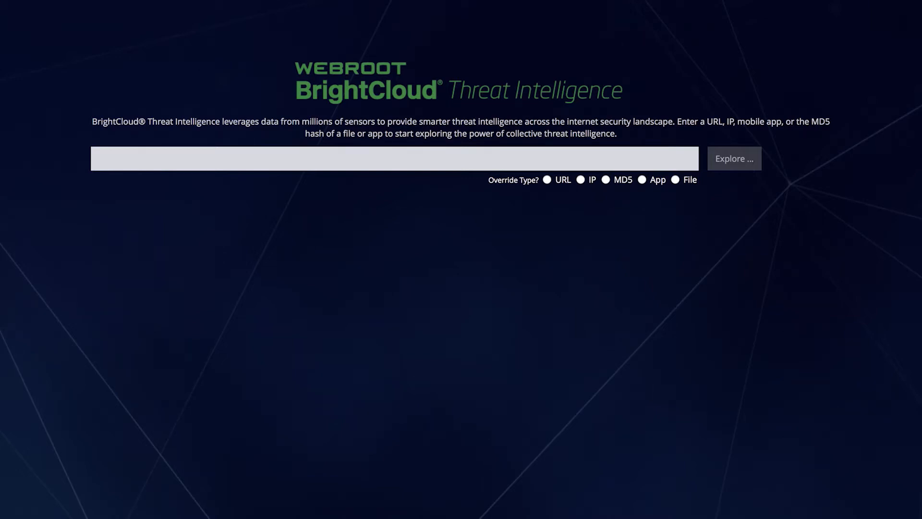
left_click(394, 159)
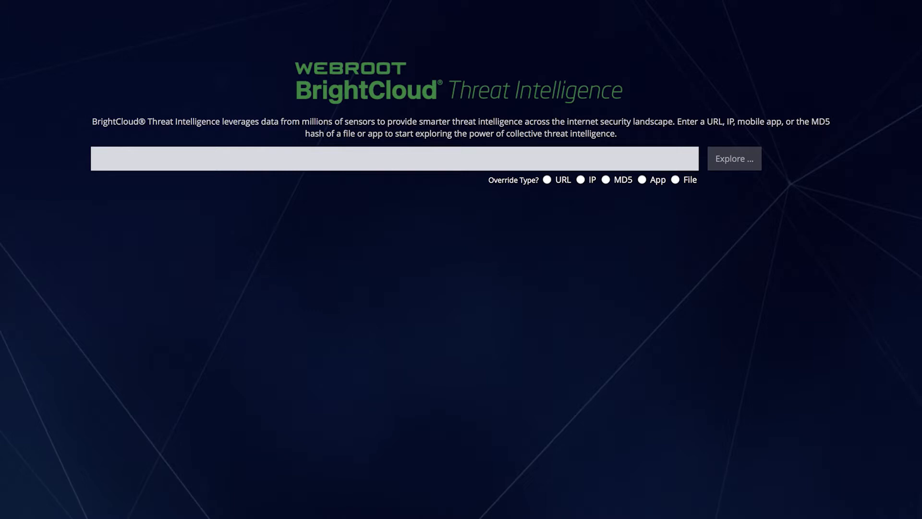
left_click(394, 159)
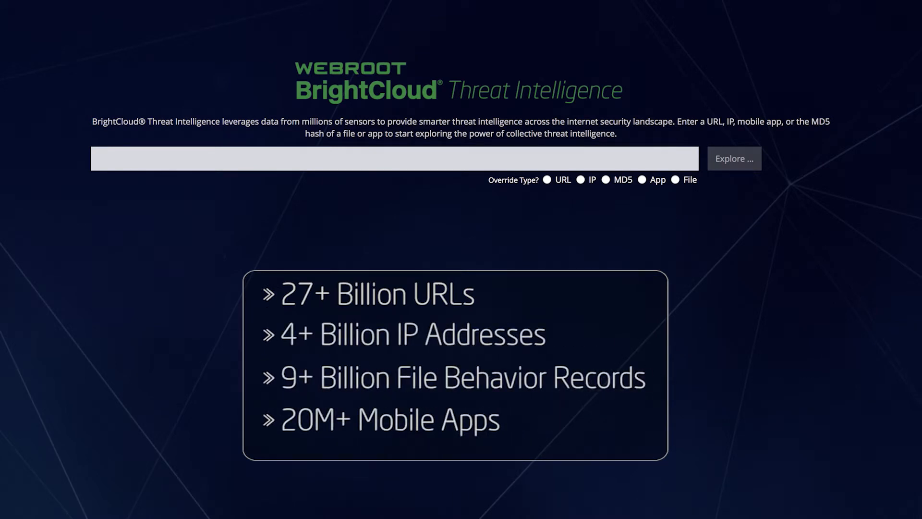
left_click(394, 159)
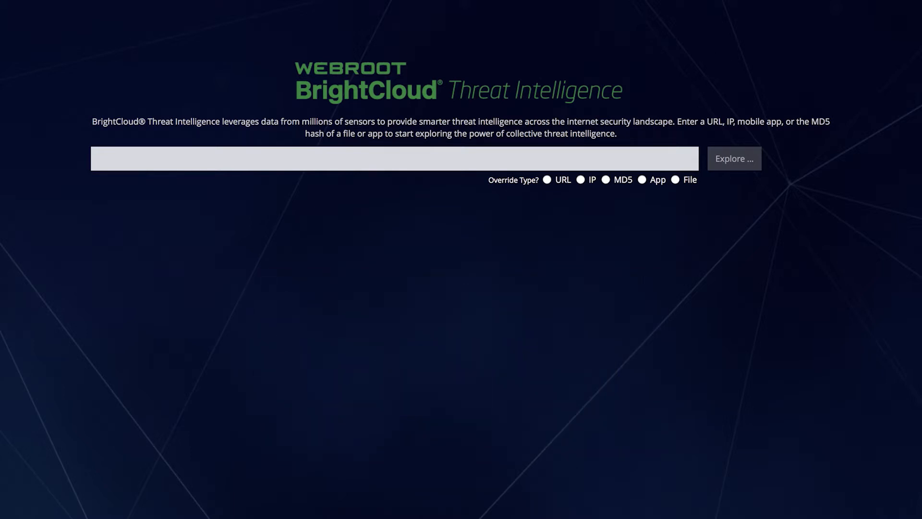
mouse_move(365, 213)
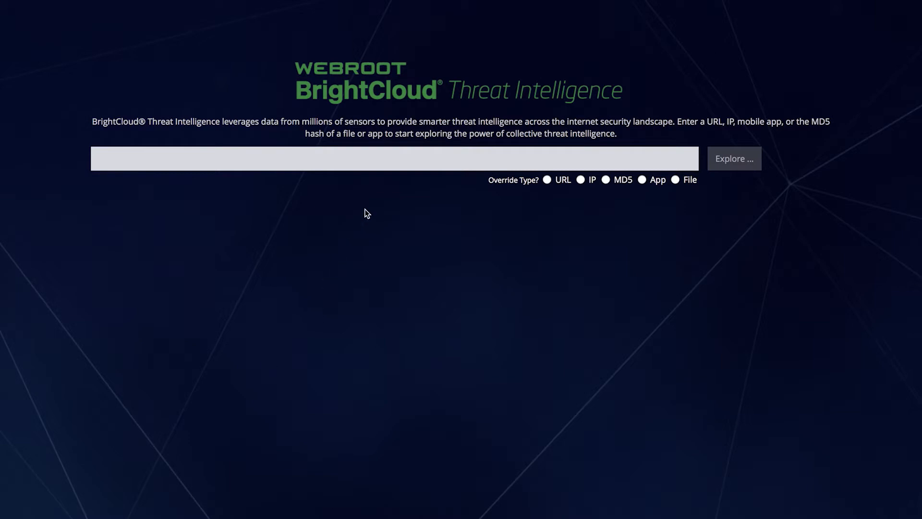
type("www.")
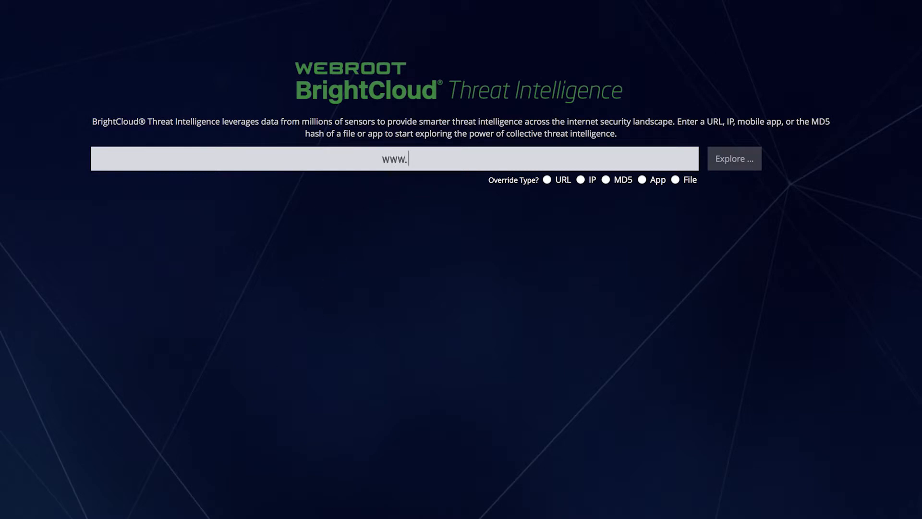
type("tumblr.com")
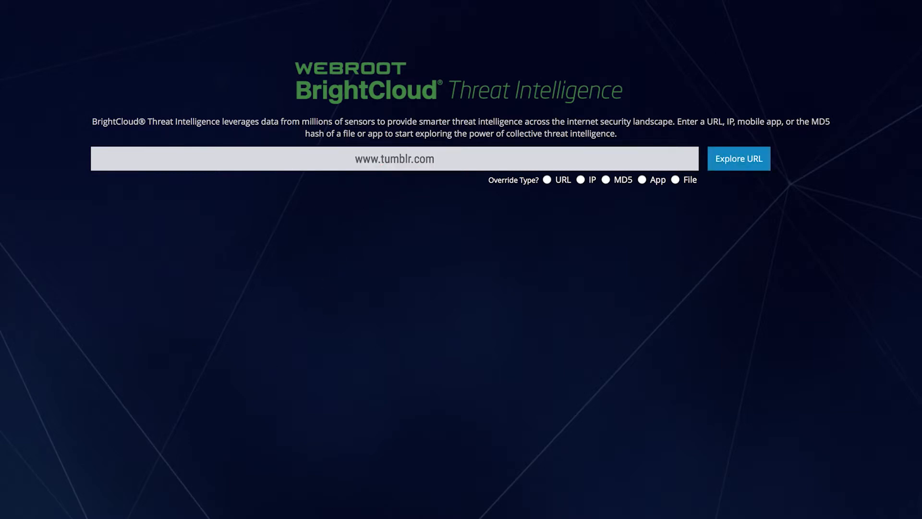
left_click(739, 158)
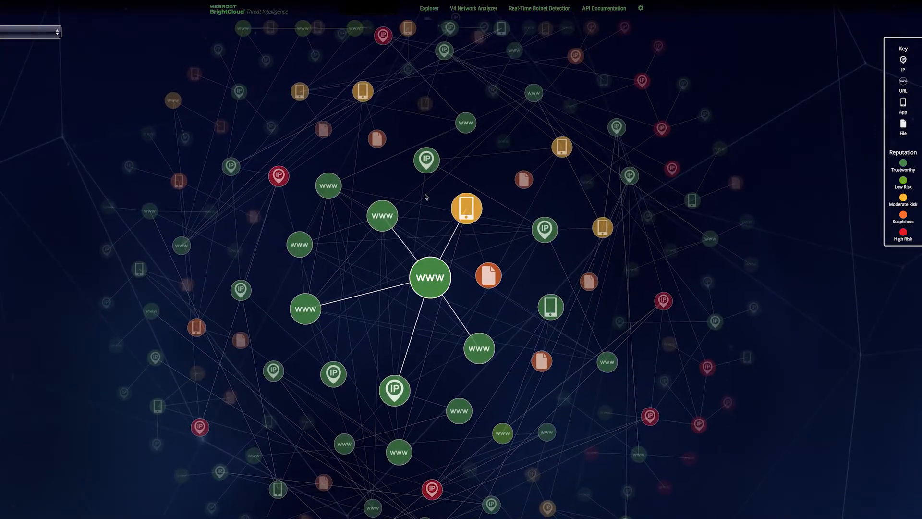
left_click(395, 390)
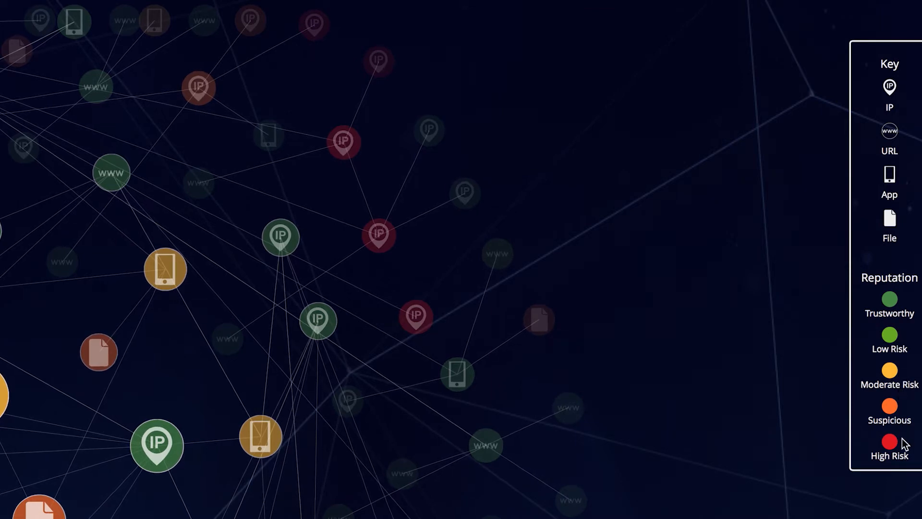
mouse_move(661, 481)
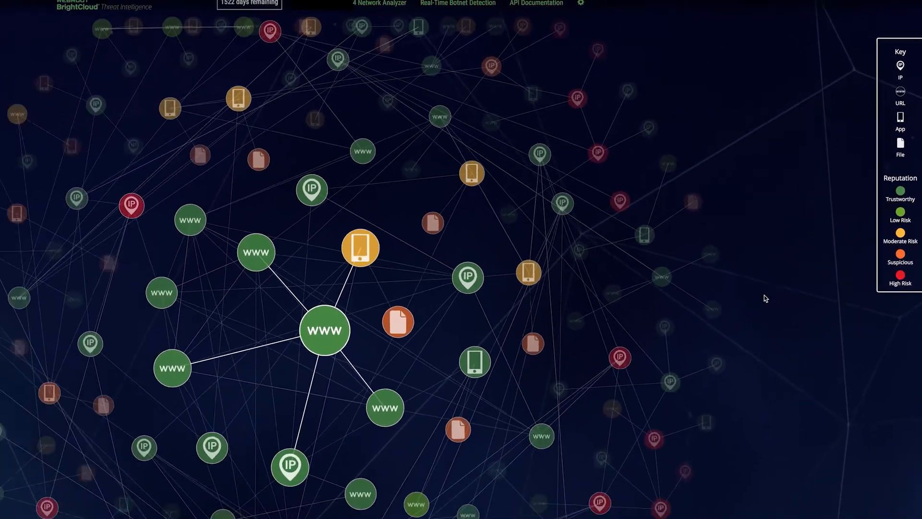
left_click(324, 329)
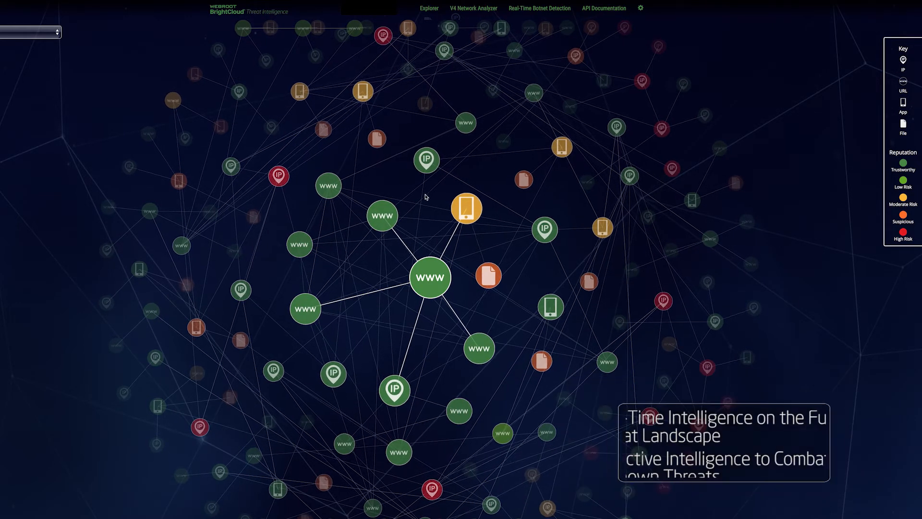
left_click(429, 277)
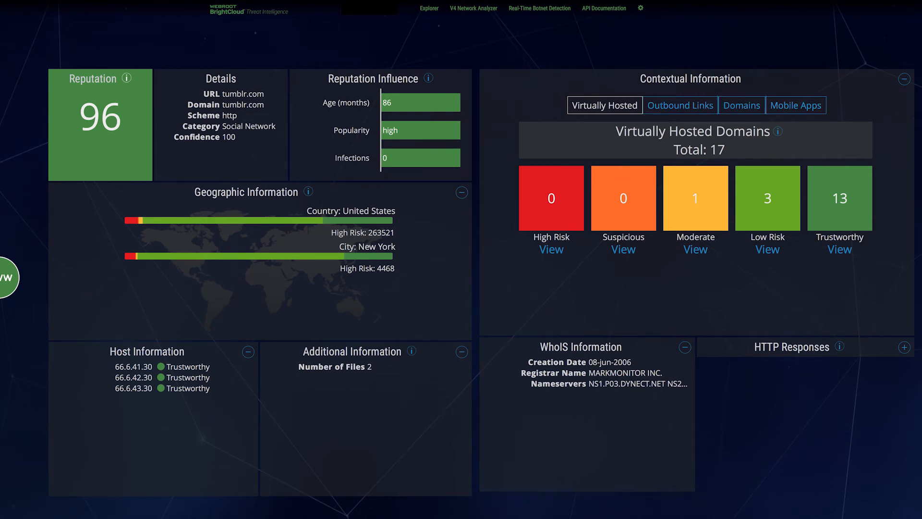
Step: Search for IP 93.188.160.69 and run Explore to load its connection graph
type("93.188.1")
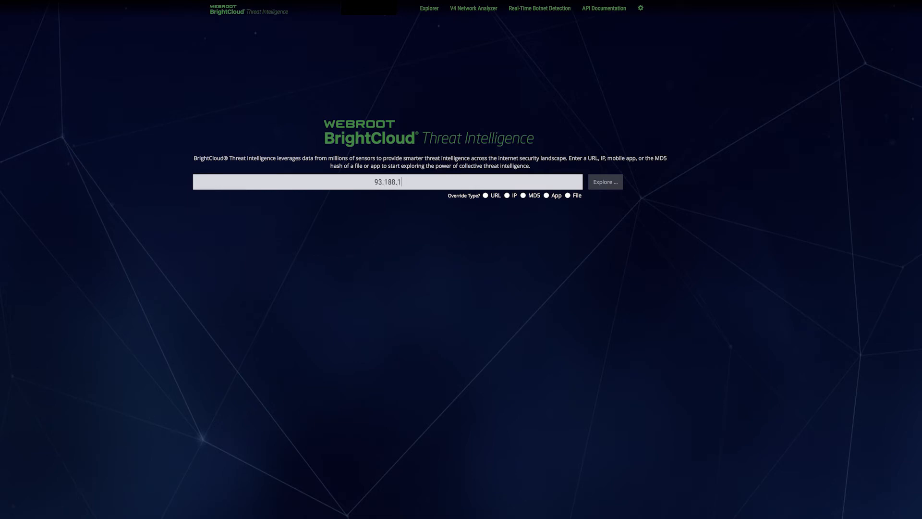
left_click(606, 181)
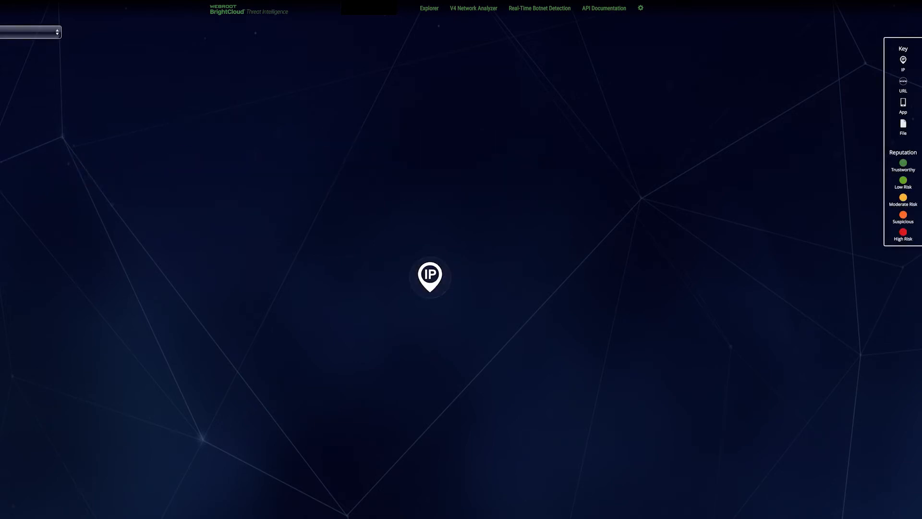
Step: Hover the central high-risk IP node to reveal its counts of linked IPs, apps and files
left_click(431, 277)
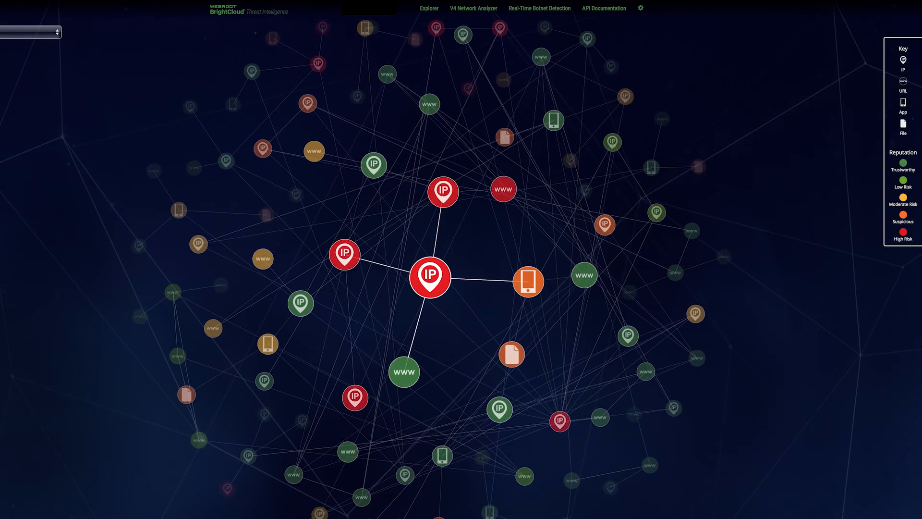
left_click(430, 277)
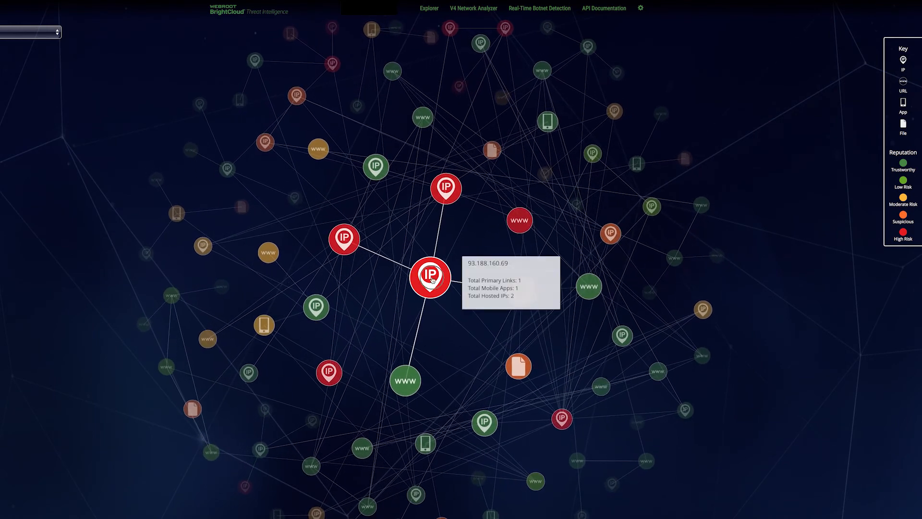
left_click(429, 278)
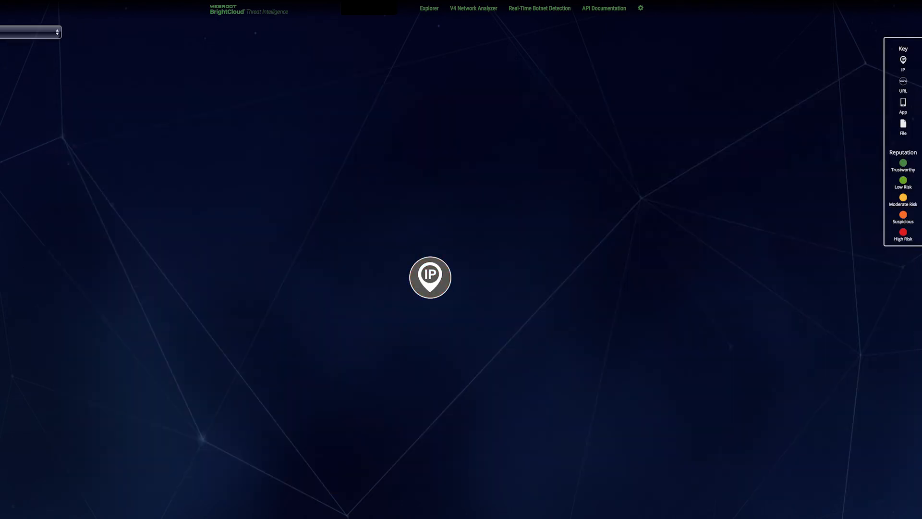
left_click(430, 276)
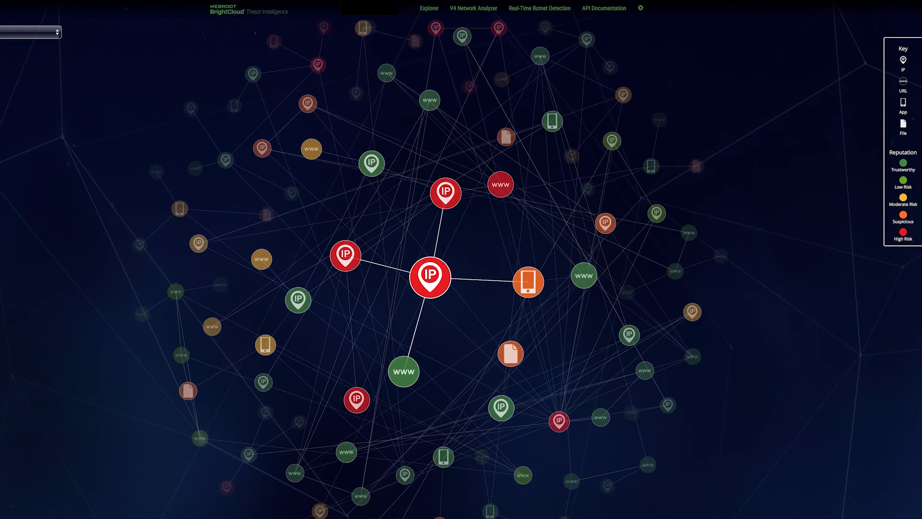